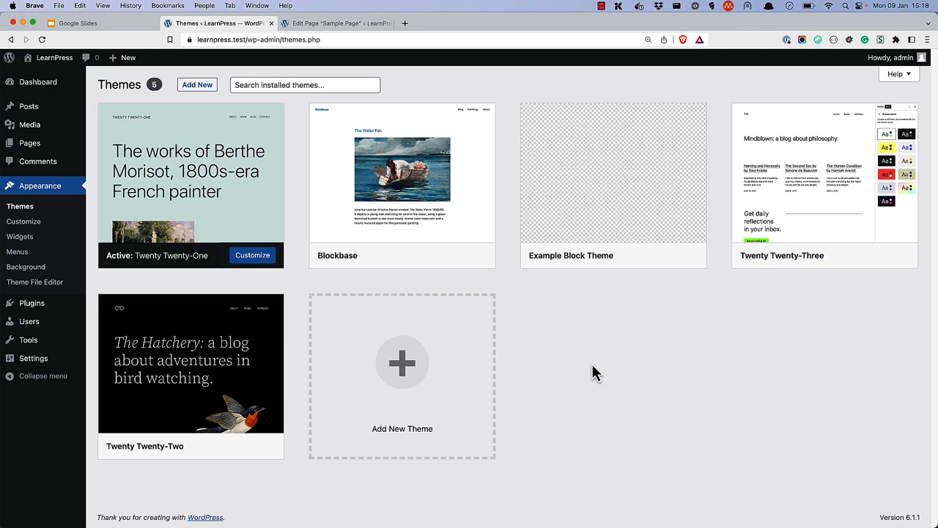
mouse_move(355, 37)
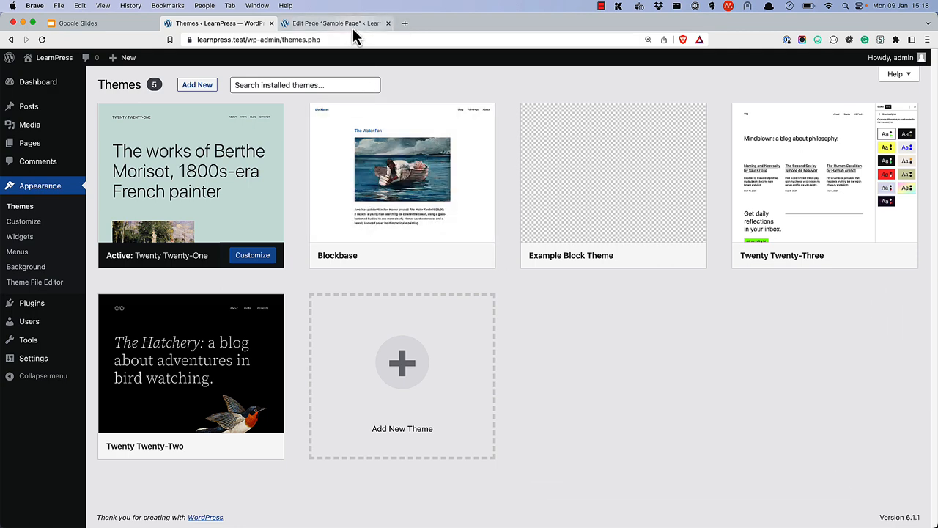
Switch to the 'Edit Page "Sample Page"' tab in the block editor
click(335, 23)
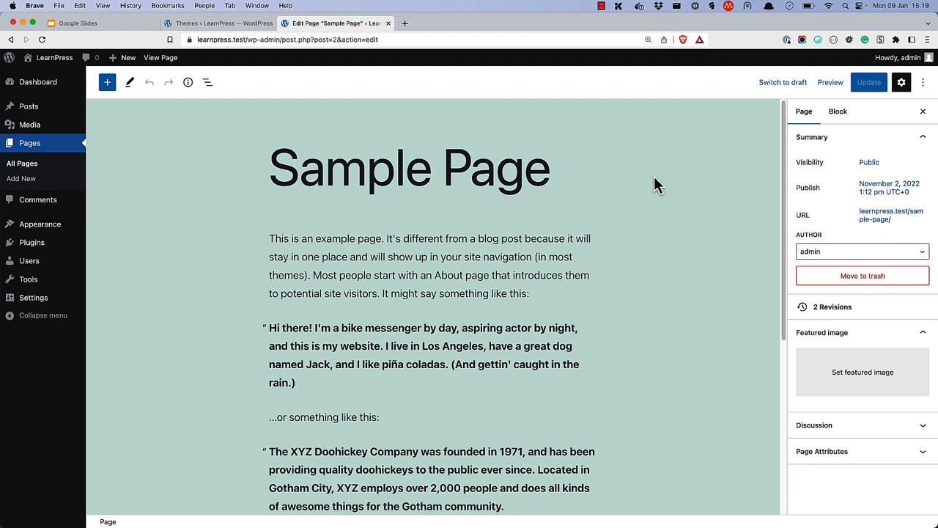
mouse_move(747, 149)
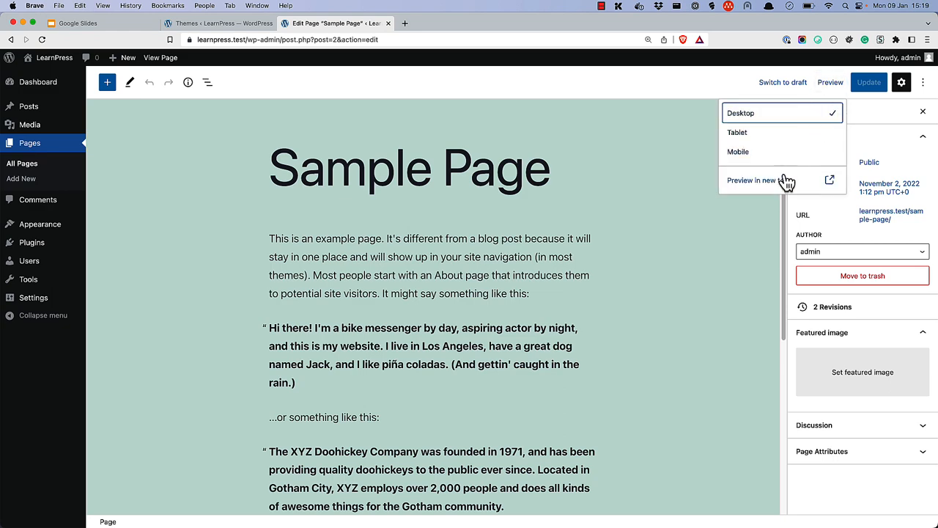
Preview the Sample Page in a new tab and scroll through the rendered page
click(751, 181)
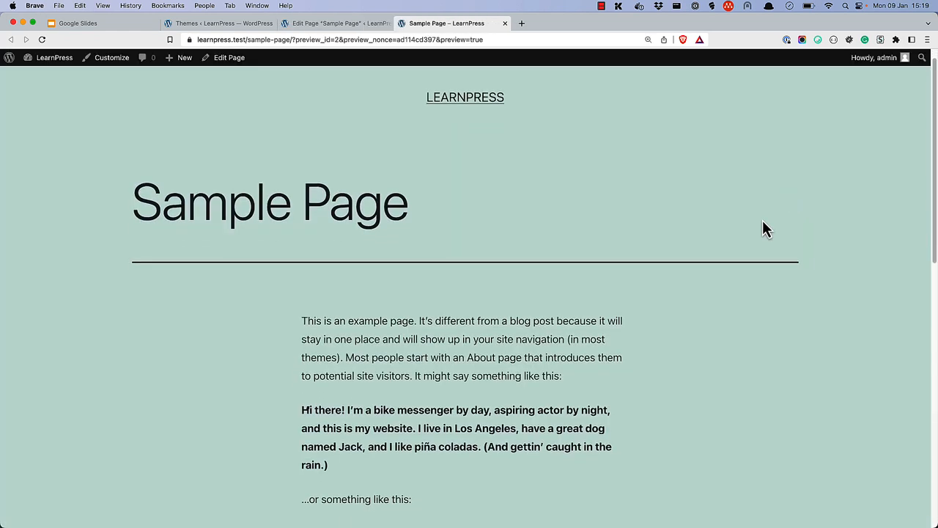
scroll(down, 3)
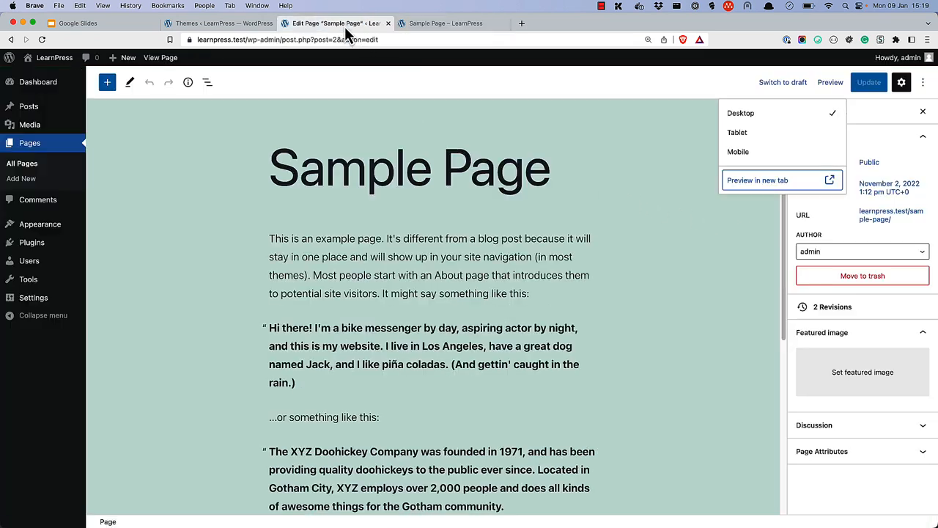
Select the opening paragraph block and show its Text colour choices
click(451, 256)
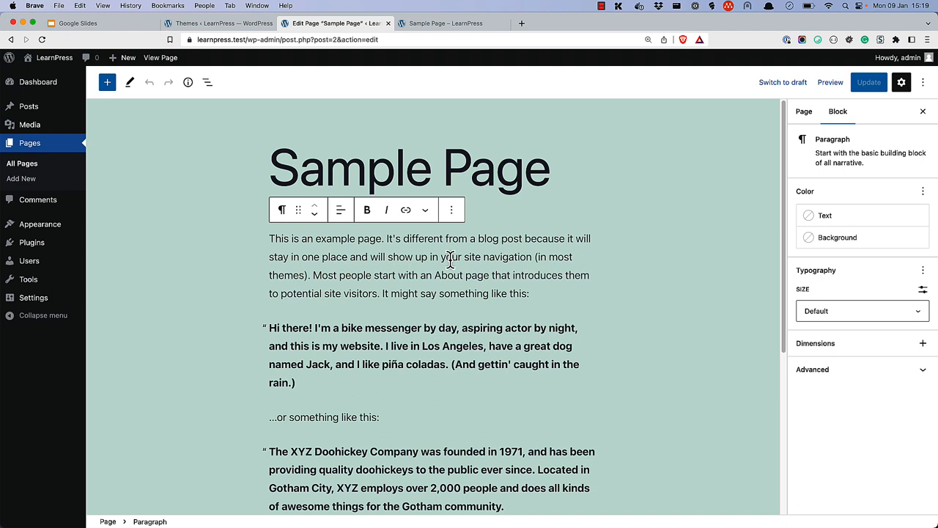
click(823, 216)
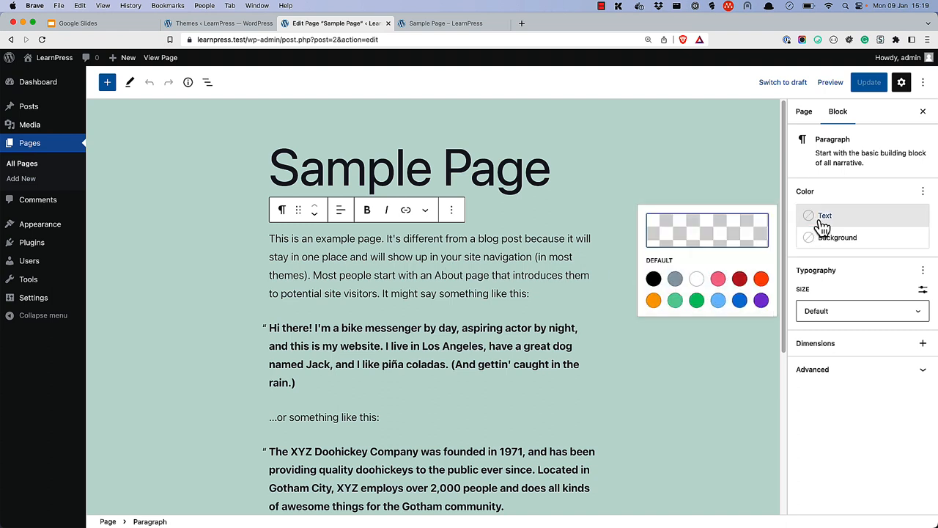
mouse_move(685, 268)
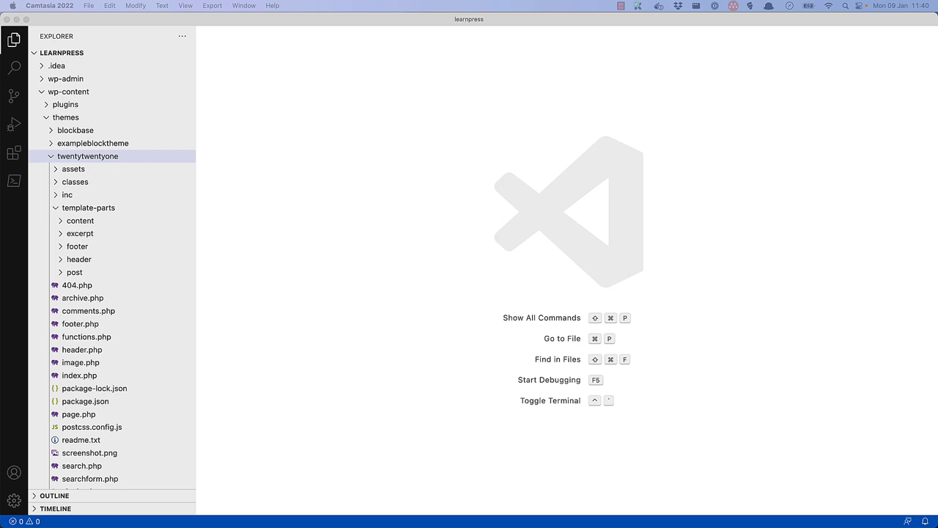
mouse_move(105, 175)
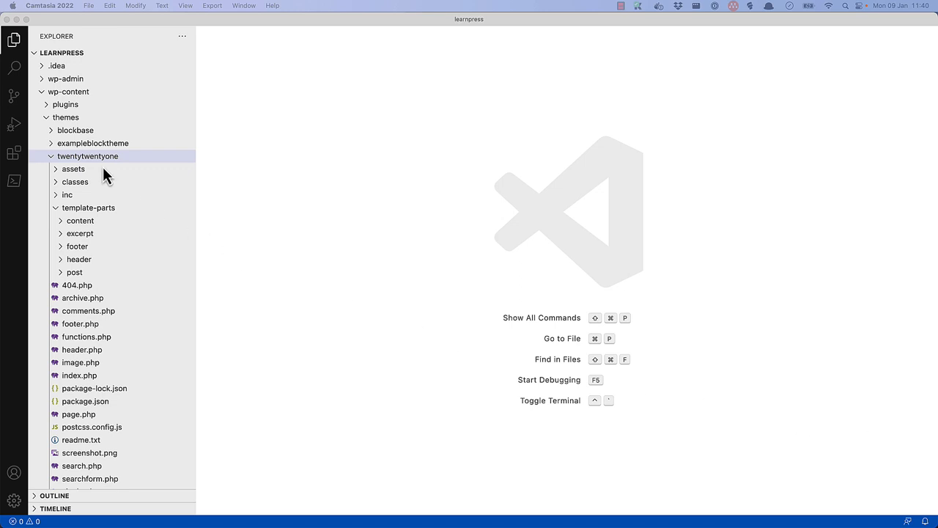
Add a new file named theme.json to the twentytwentyone folder
click(145, 52)
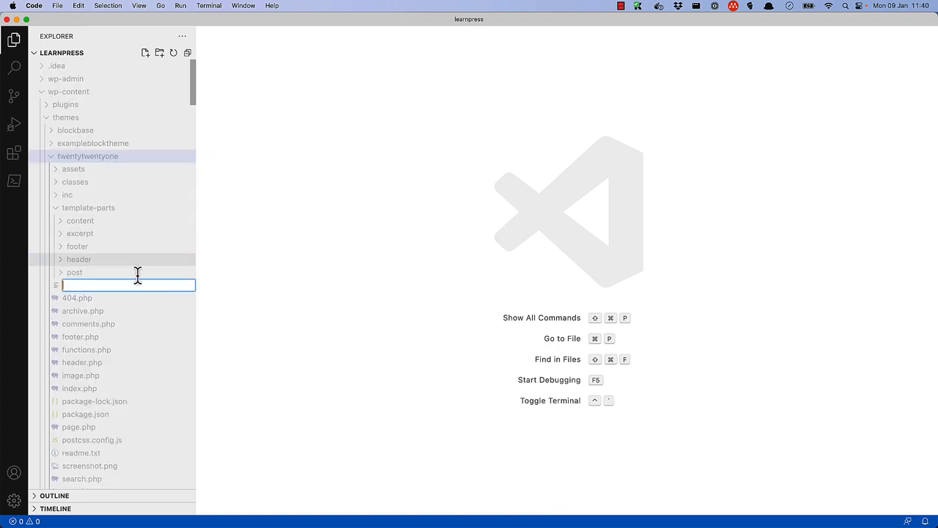
text(theme.)
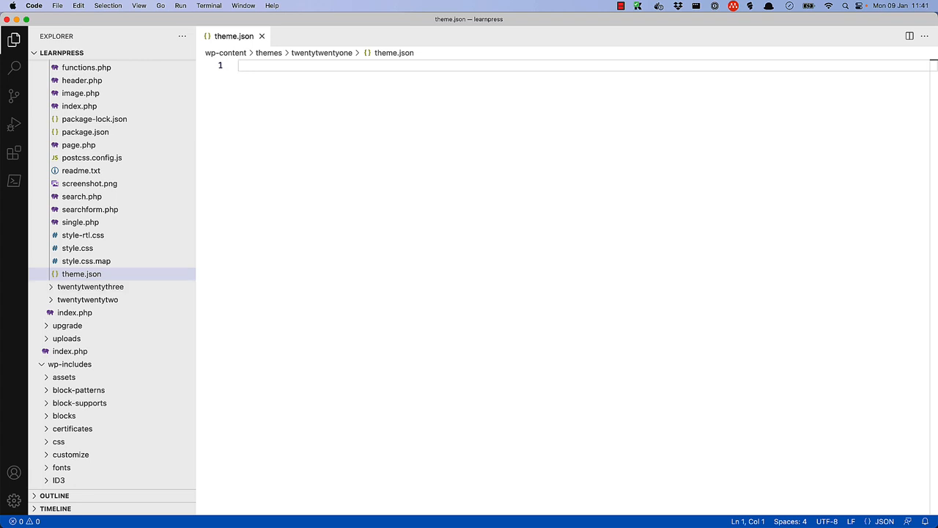
text({)
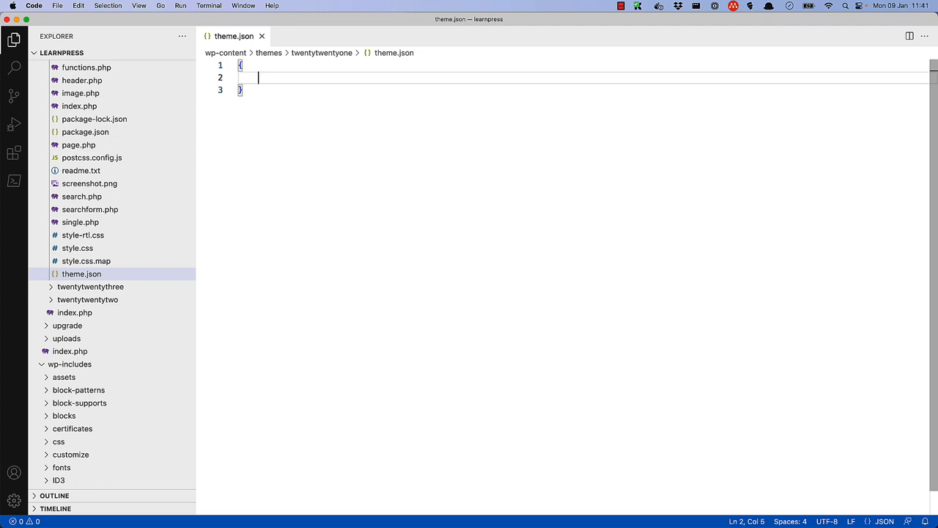
text("$schema": "https://schemas.wp.org/trunk/theme.json",)
text("version": 2,)
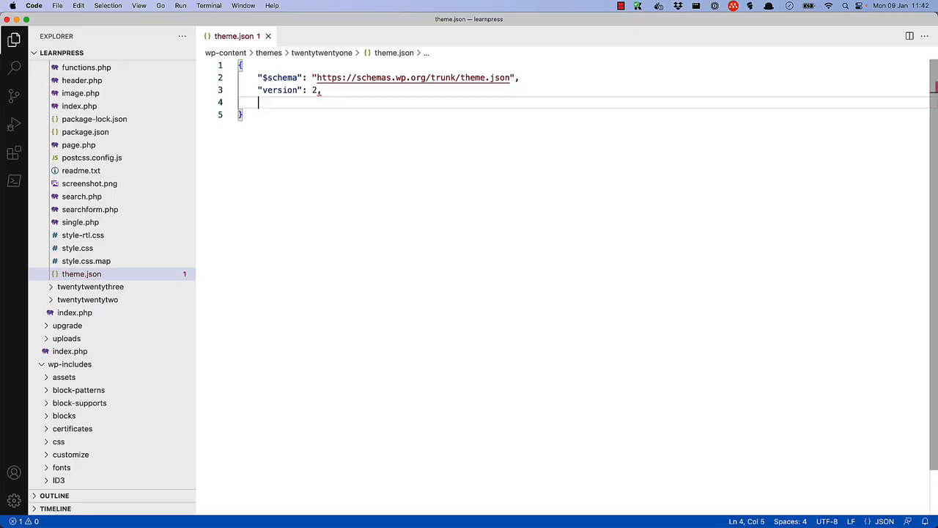
Add settings with a layout contentSize of "650" in theme.json
text("settings": {})
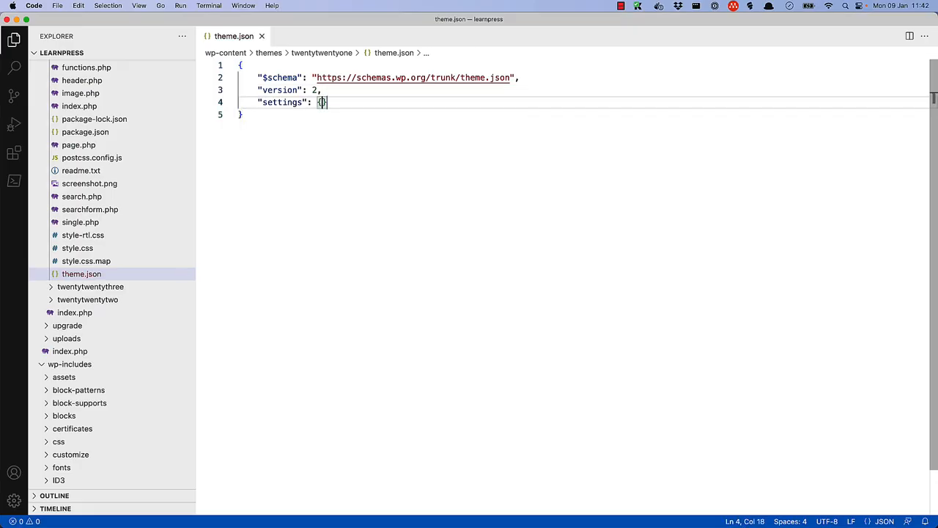
text("layout": {)
text("")
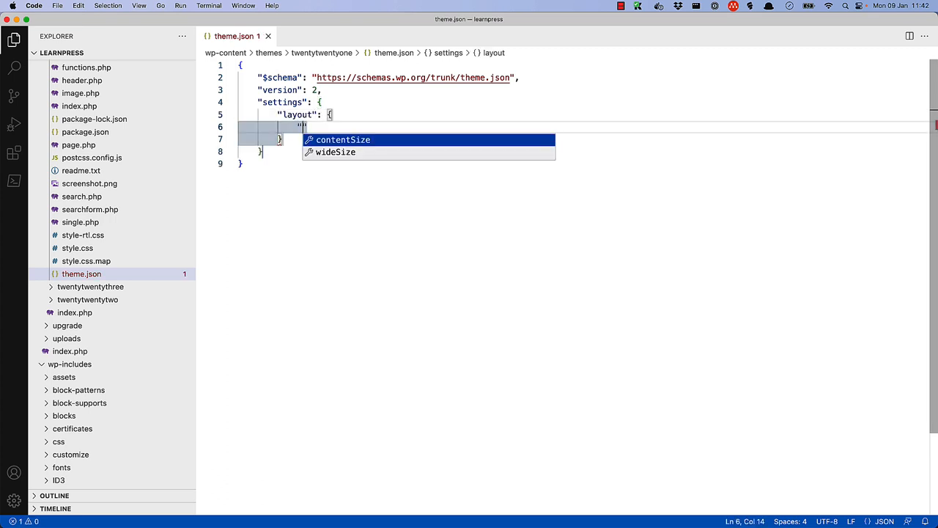
click(348, 139)
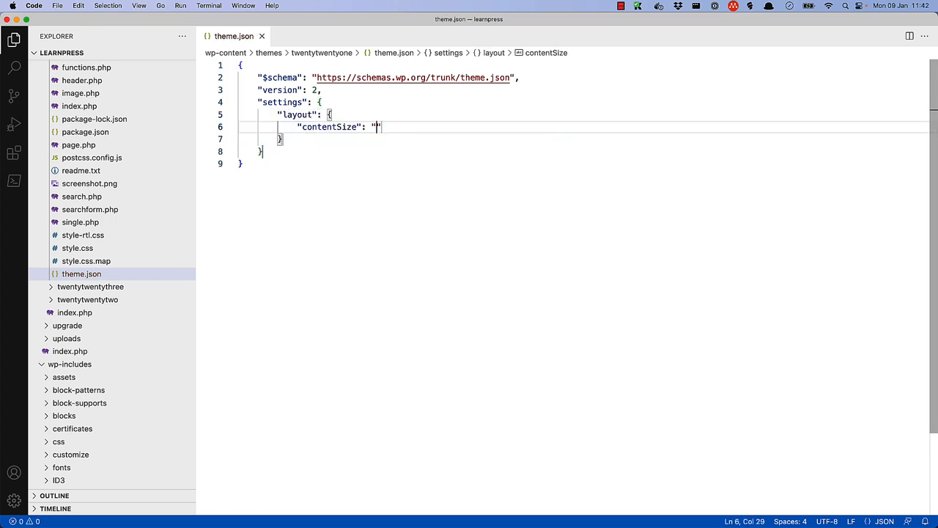
text(650)
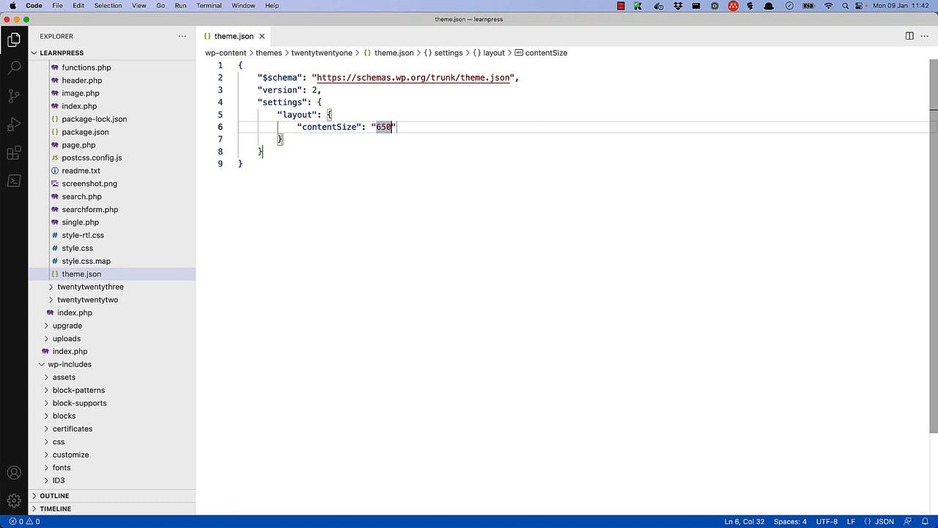
mouse_move(335, 100)
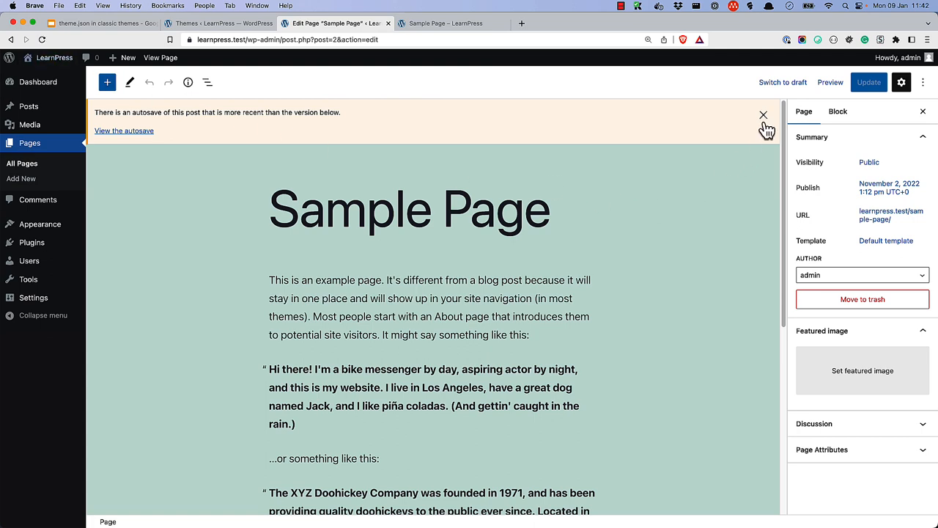
Select the Sample Page's opening paragraph in the reloaded editor to show its settings
click(762, 115)
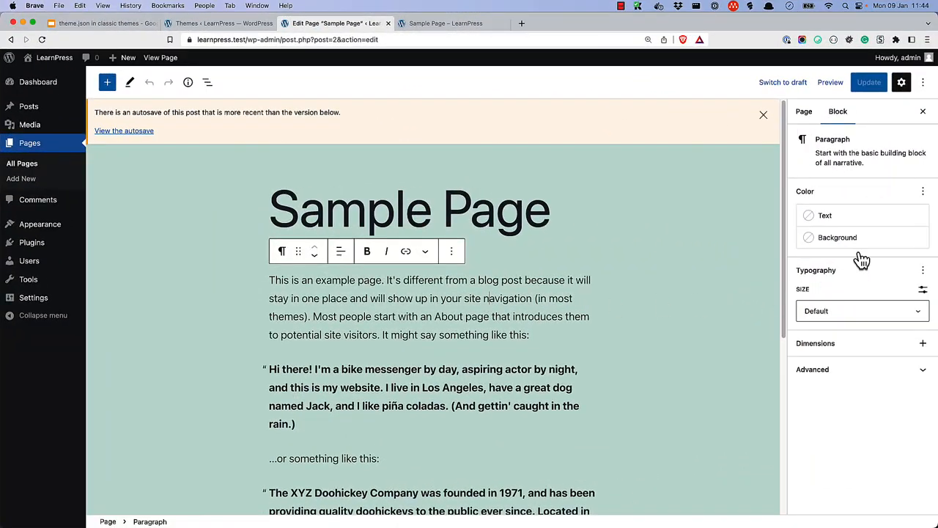
click(824, 214)
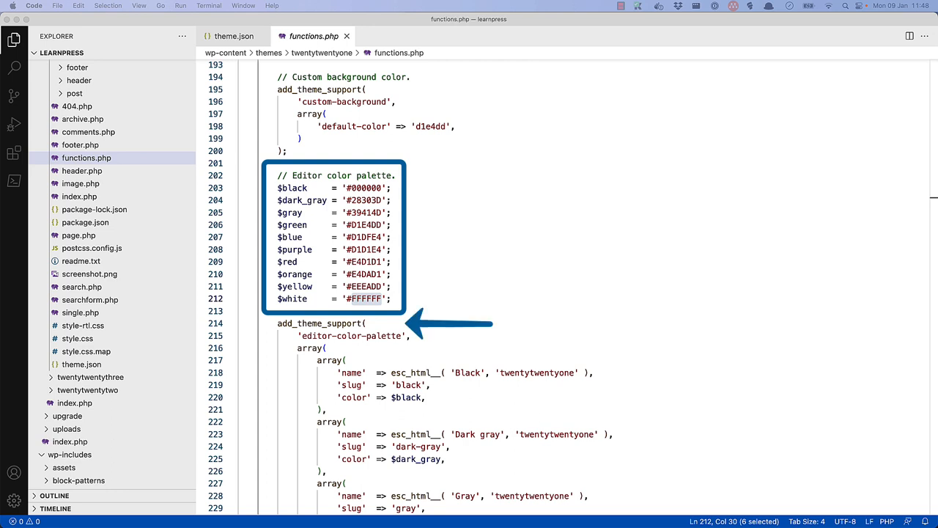
mouse_move(885, 392)
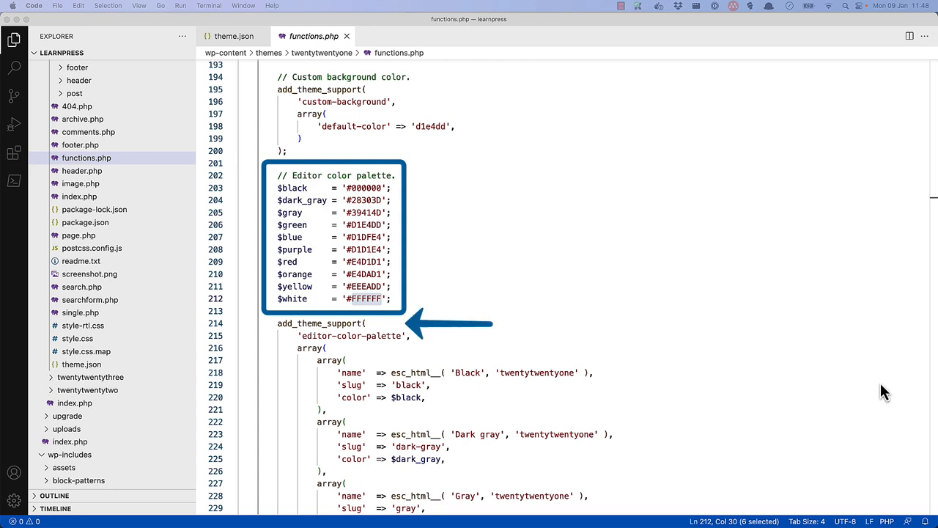